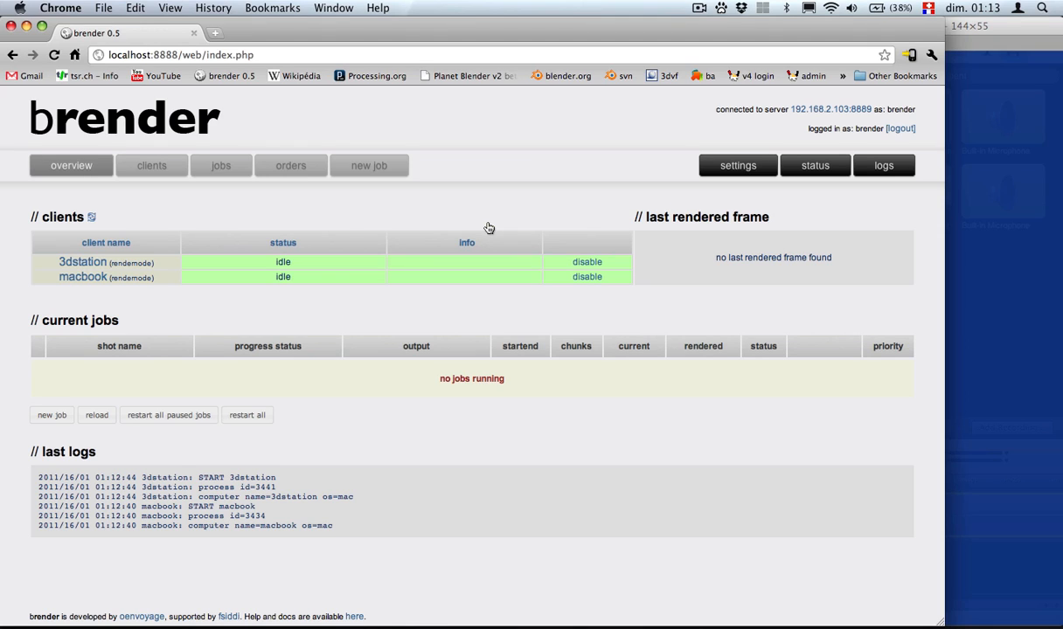
mouse_move(272, 294)
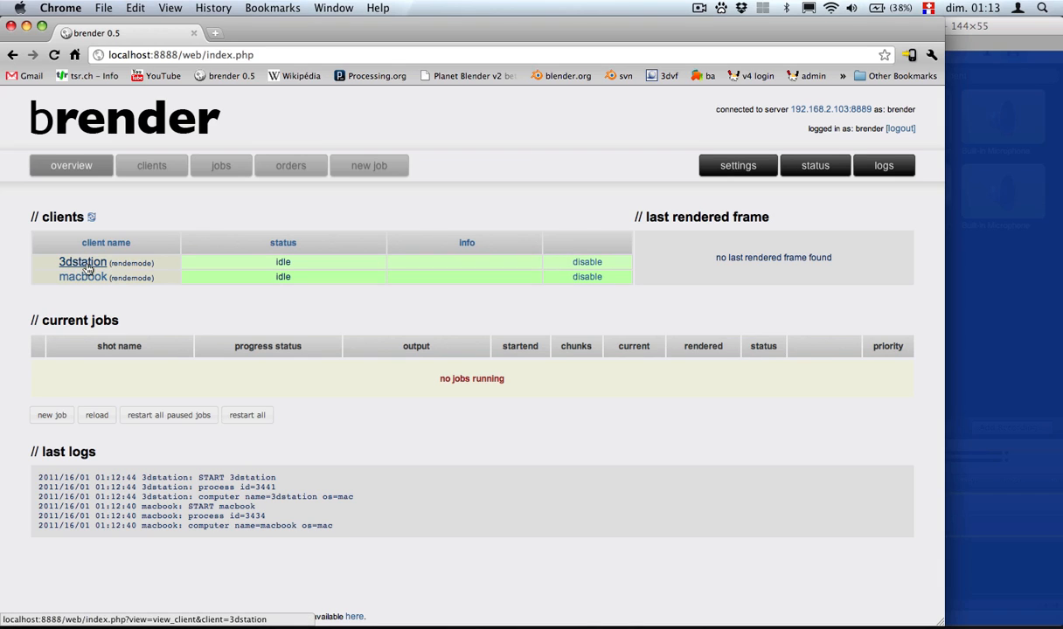
mouse_move(84, 277)
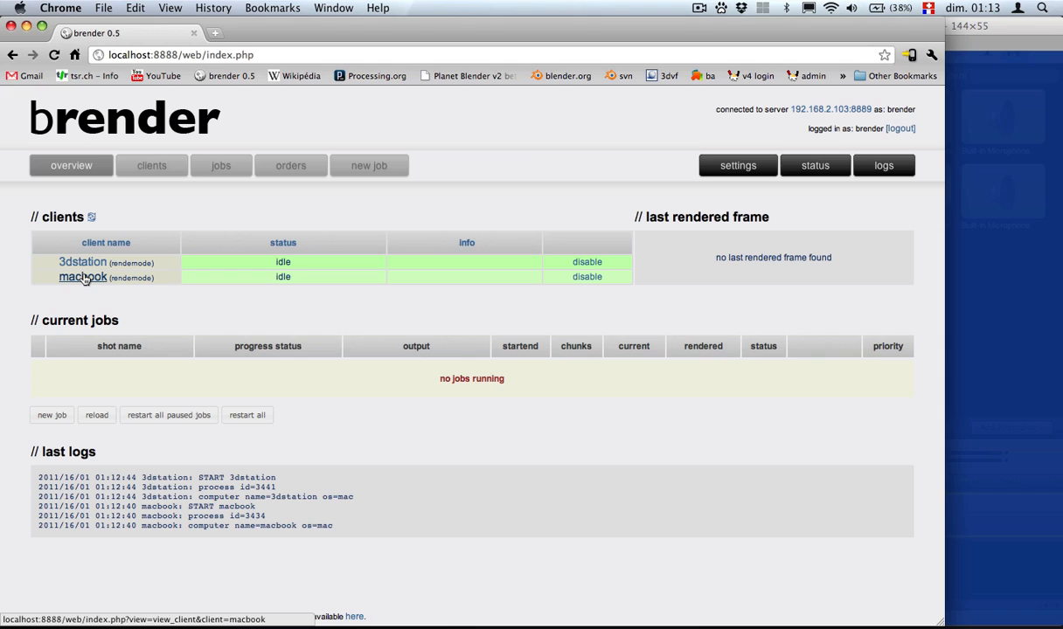
mouse_move(106, 278)
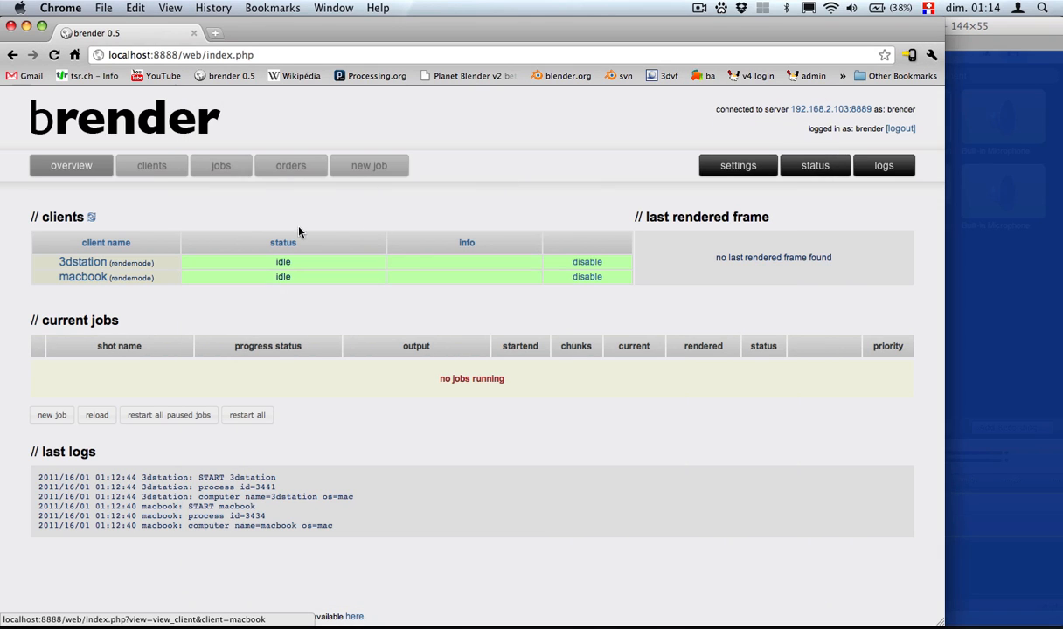
mouse_move(330, 214)
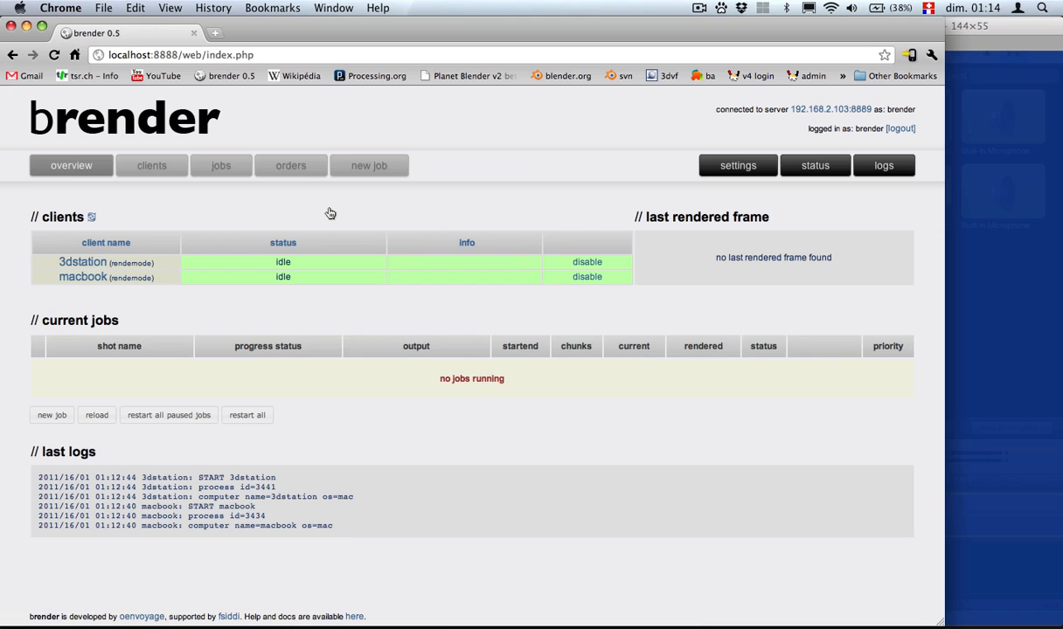
- Create a new project with Mac blend and output paths /Users/o/Desktop/simple_project
left_click(737, 164)
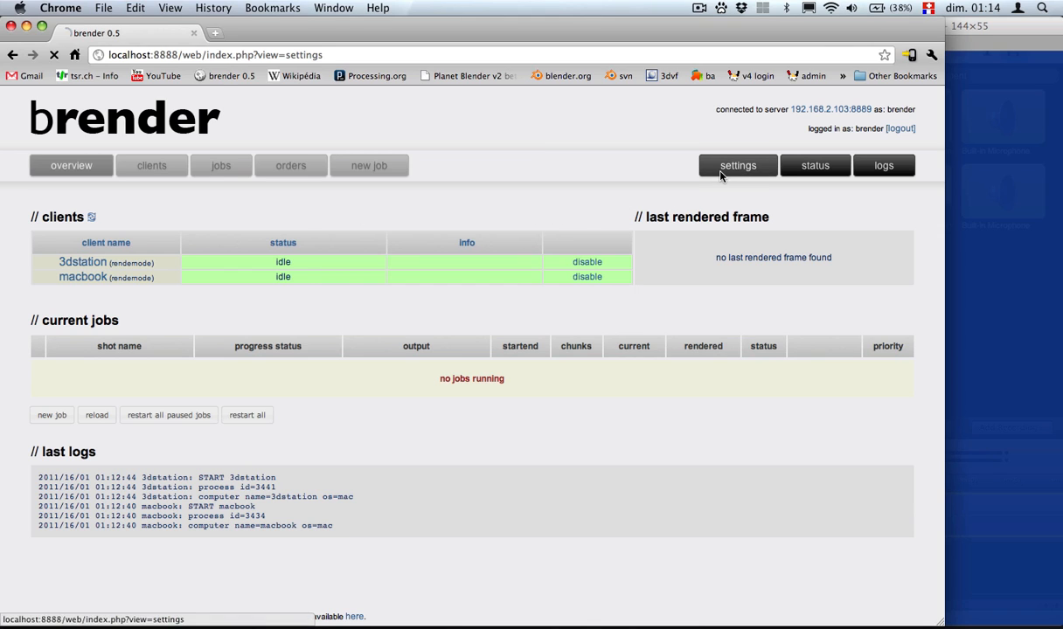
left_click(737, 165)
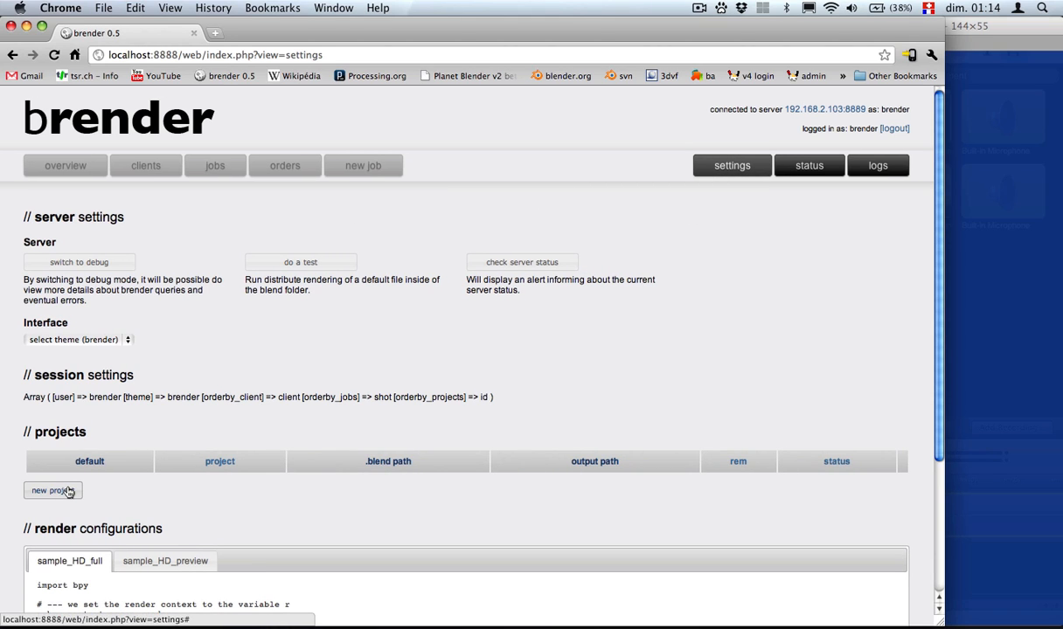
left_click(52, 489)
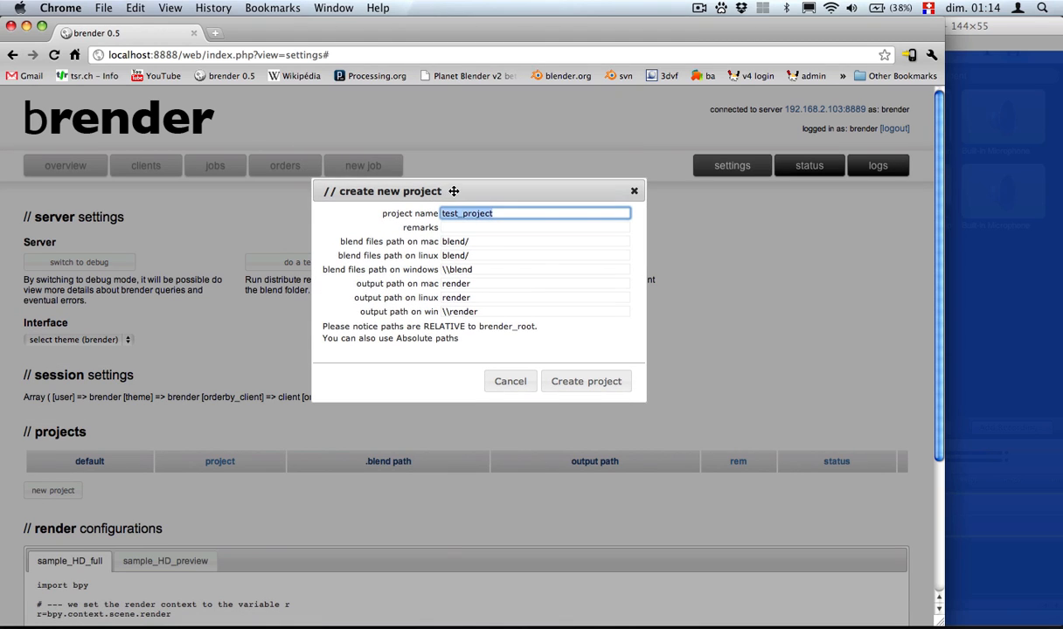
mouse_move(402, 249)
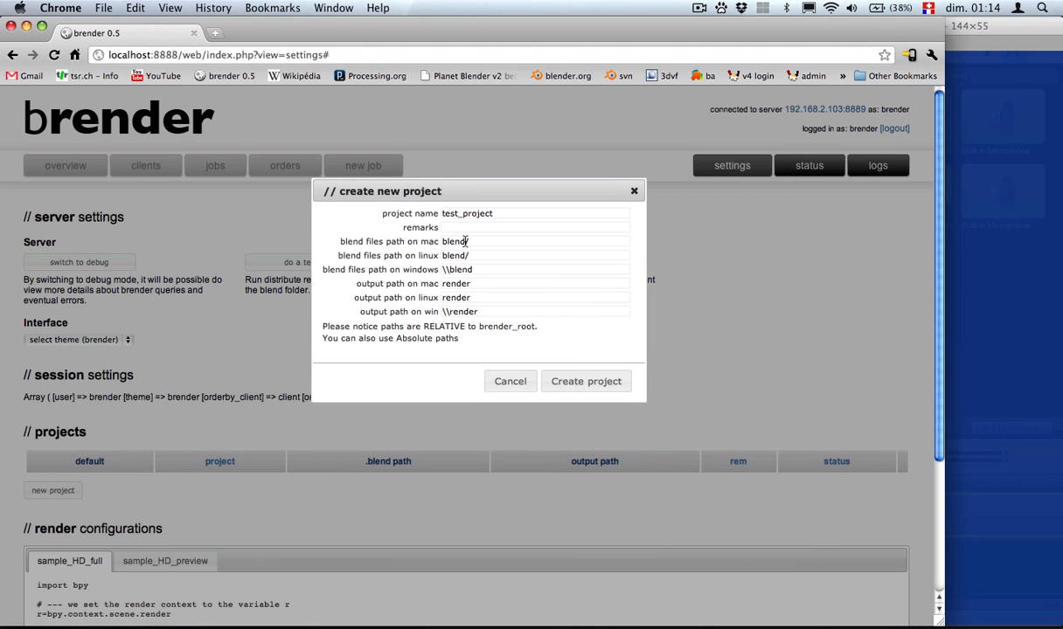
type("/Users/o/Desktop/simple_project")
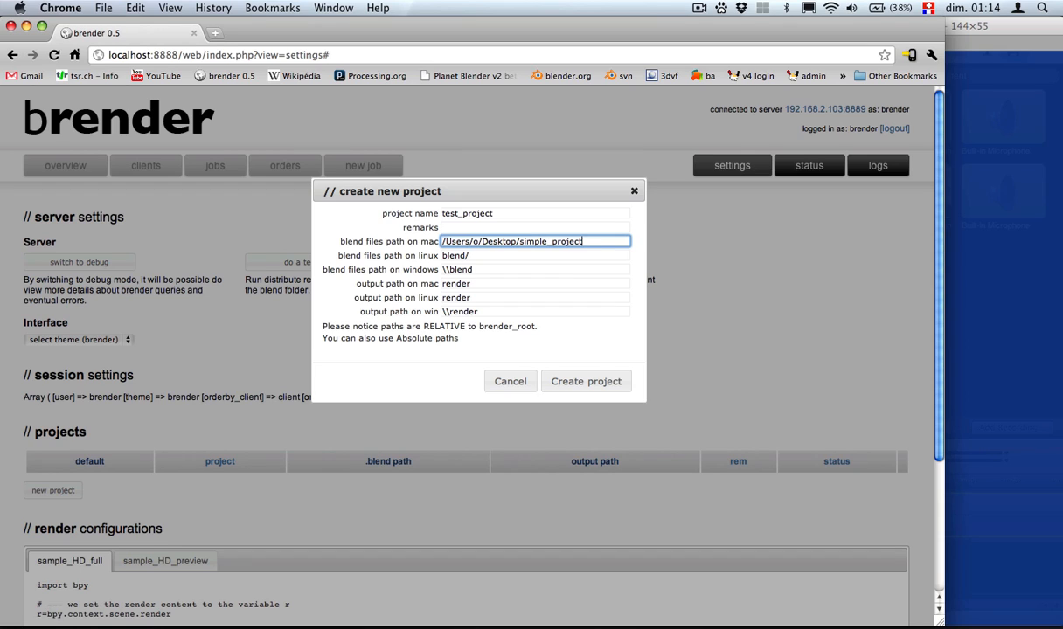
left_click(535, 283)
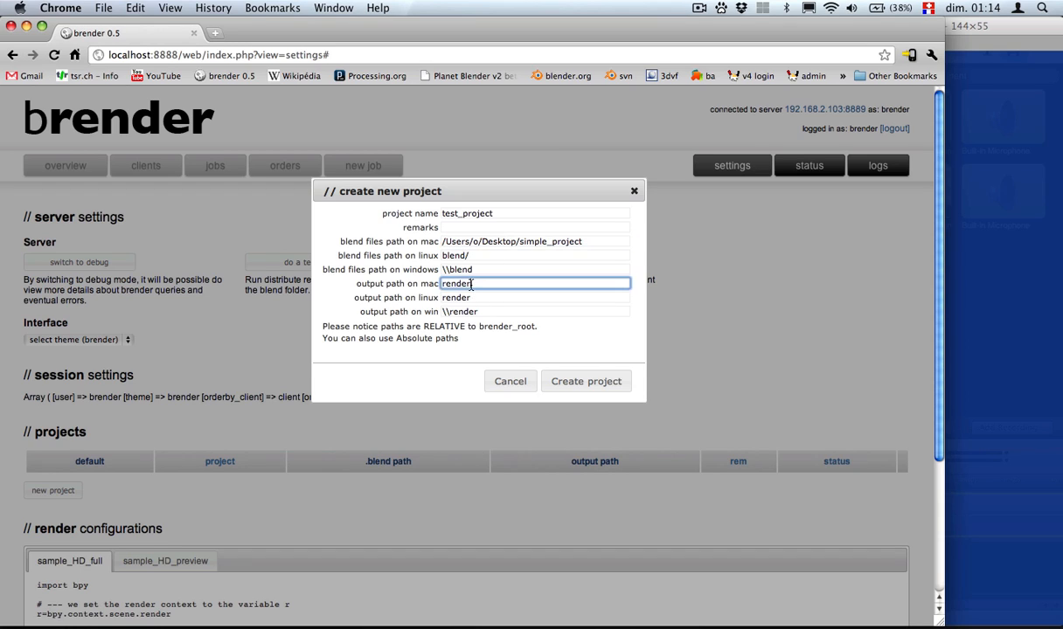
type("/Users/o/Desktop/simple_project")
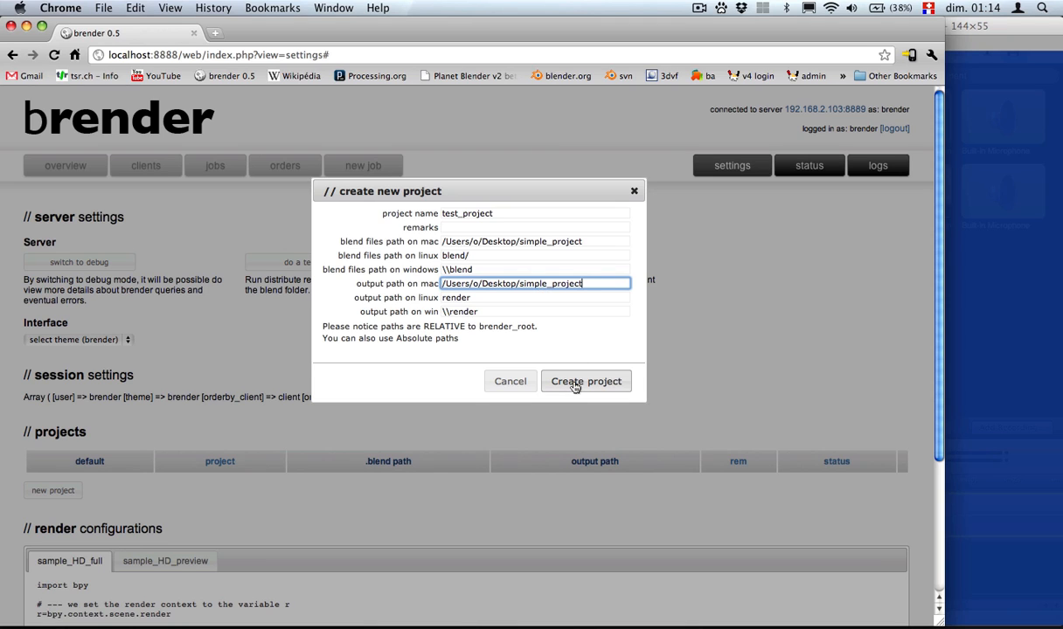
left_click(585, 381)
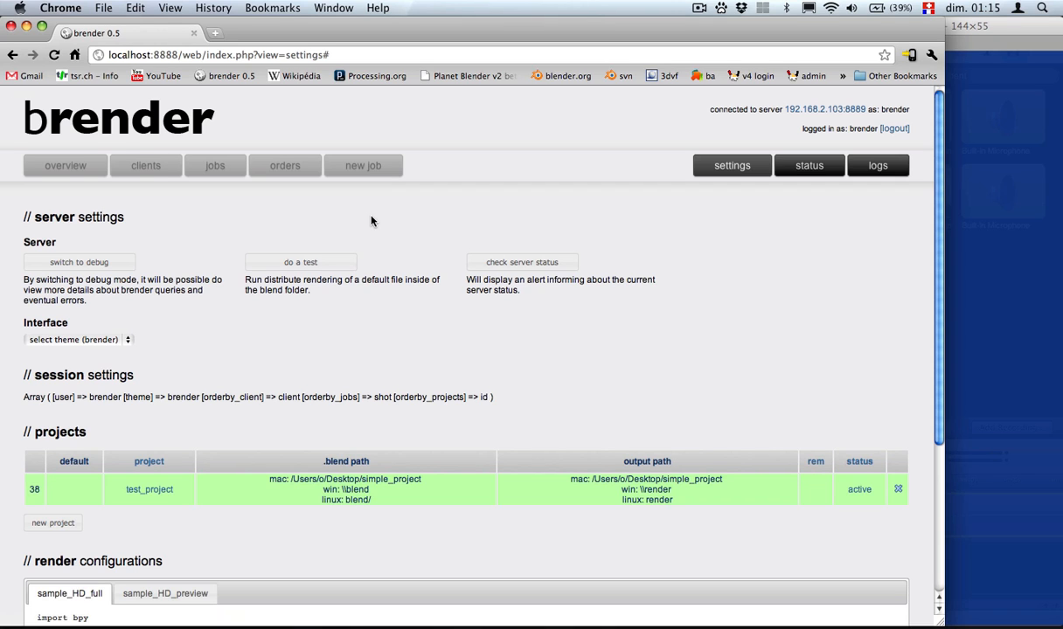
key("cmd+tab")
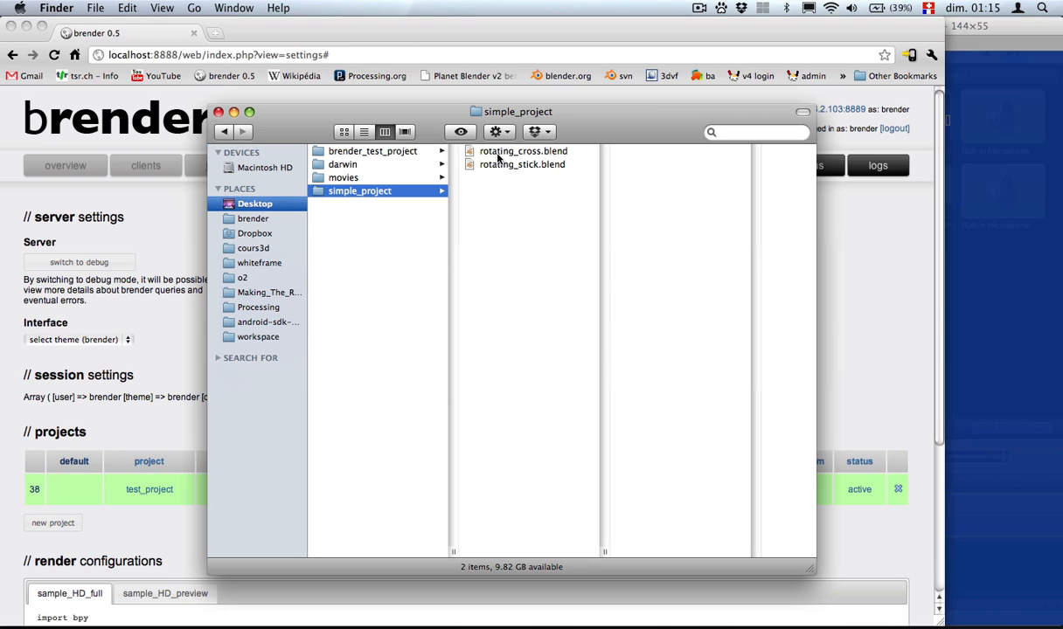
- Launch rotating_cross.blend from the simple_project folder into Blender
left_click(524, 150)
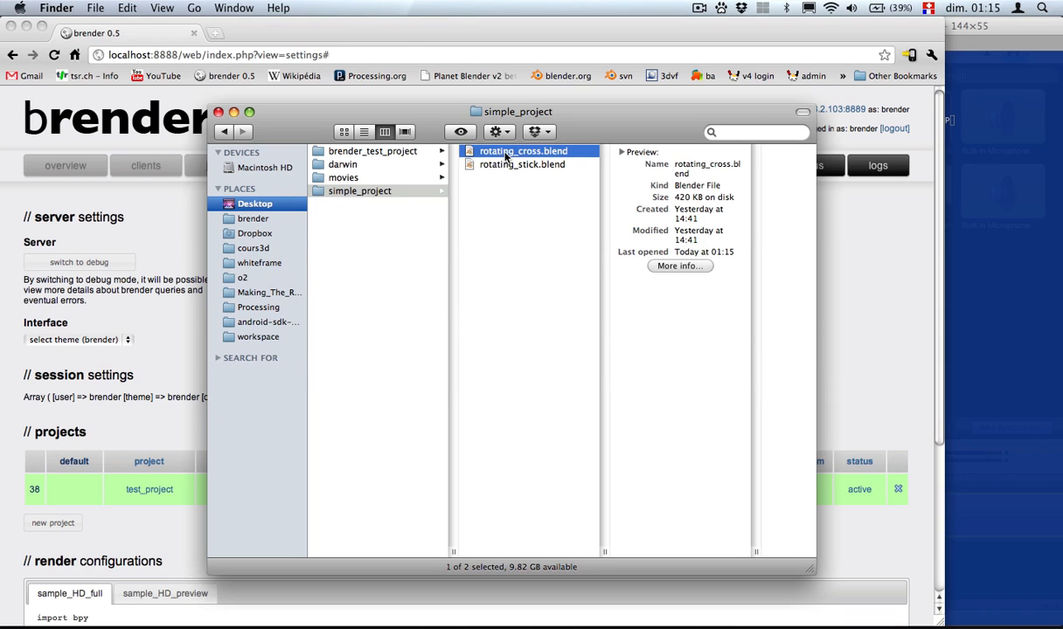
double_click(524, 150)
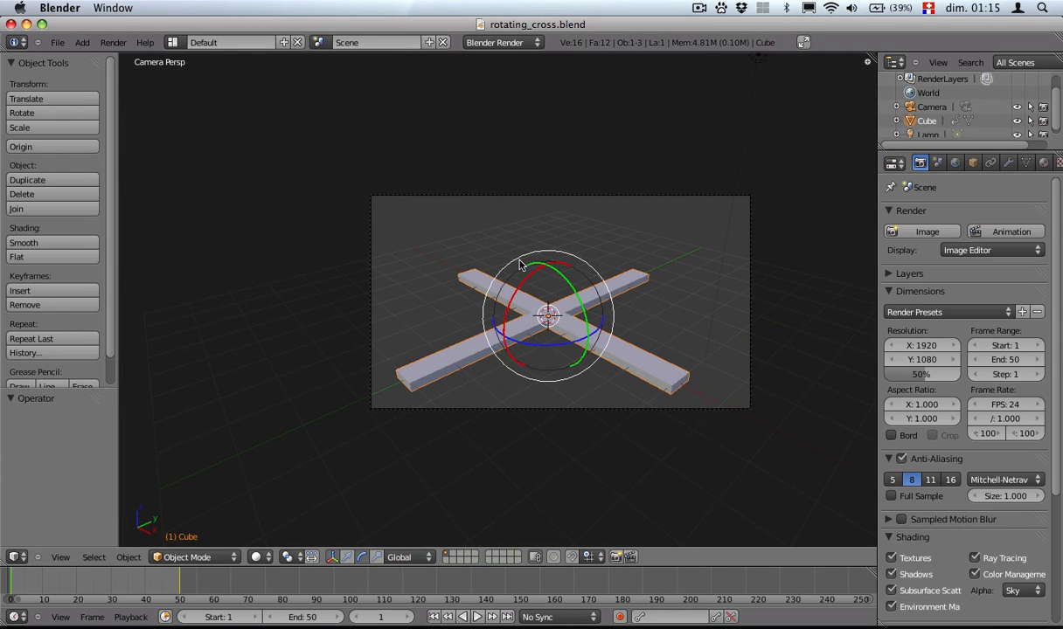
left_click(475, 615)
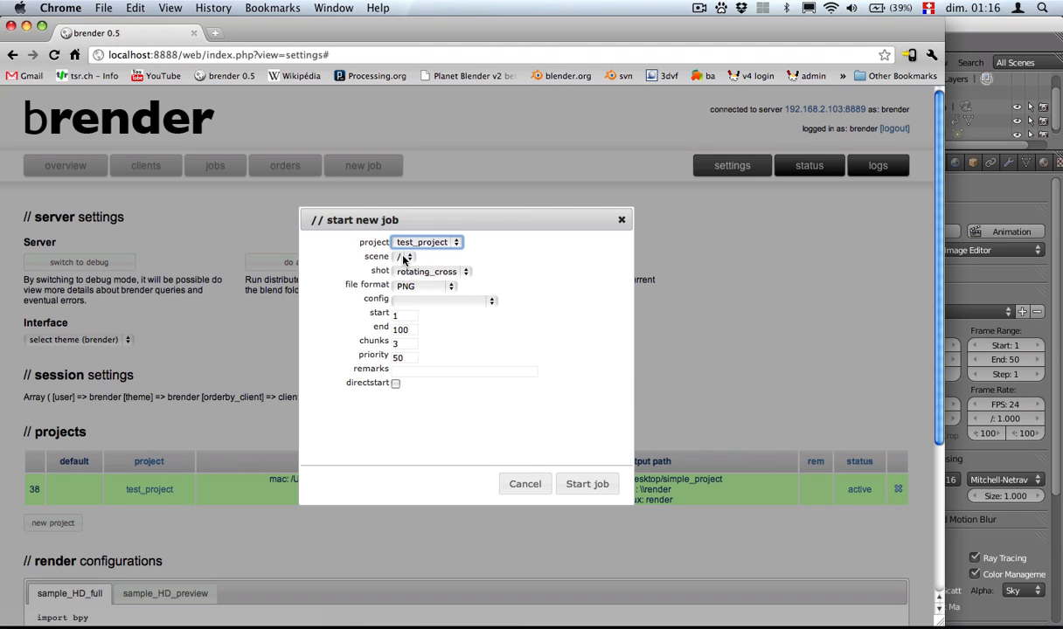
mouse_move(405, 273)
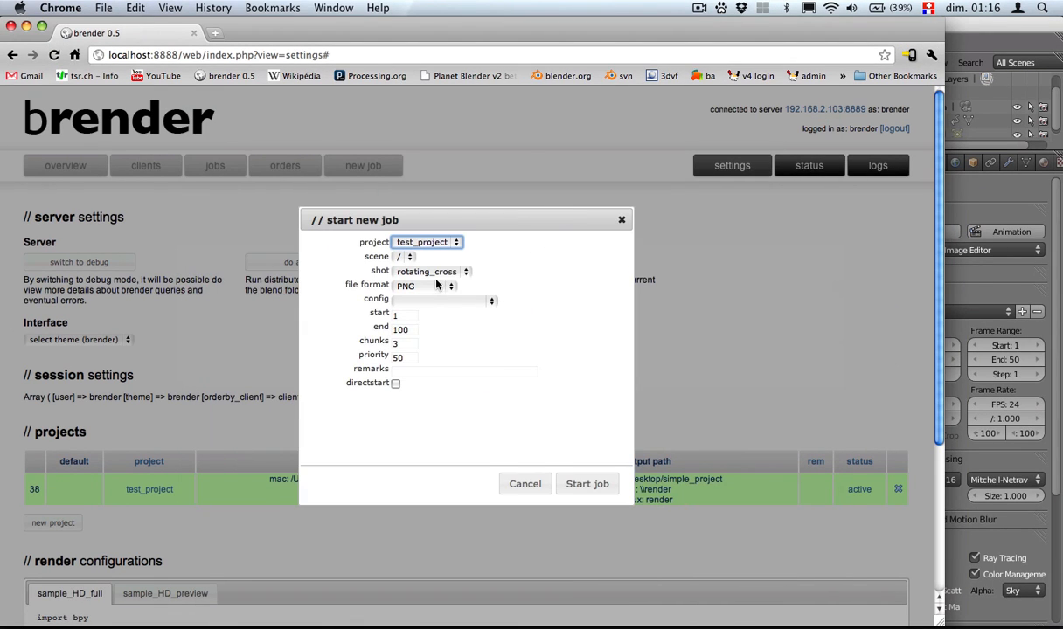
- Keep the rotating_cross shot, choose JPEG output and the sample_HD_preview render config
left_click(428, 271)
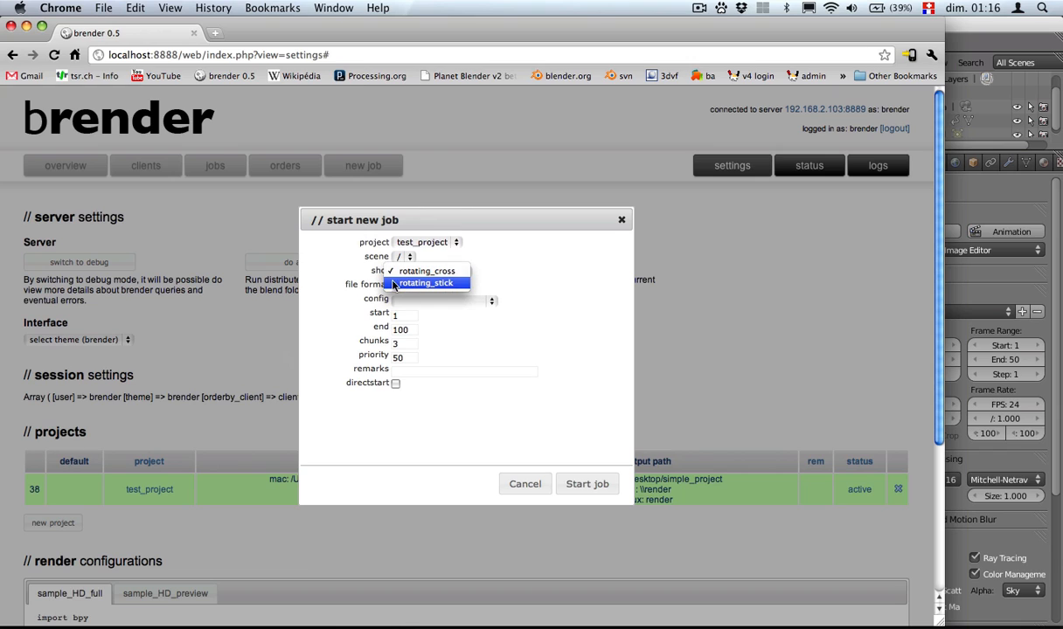
left_click(426, 269)
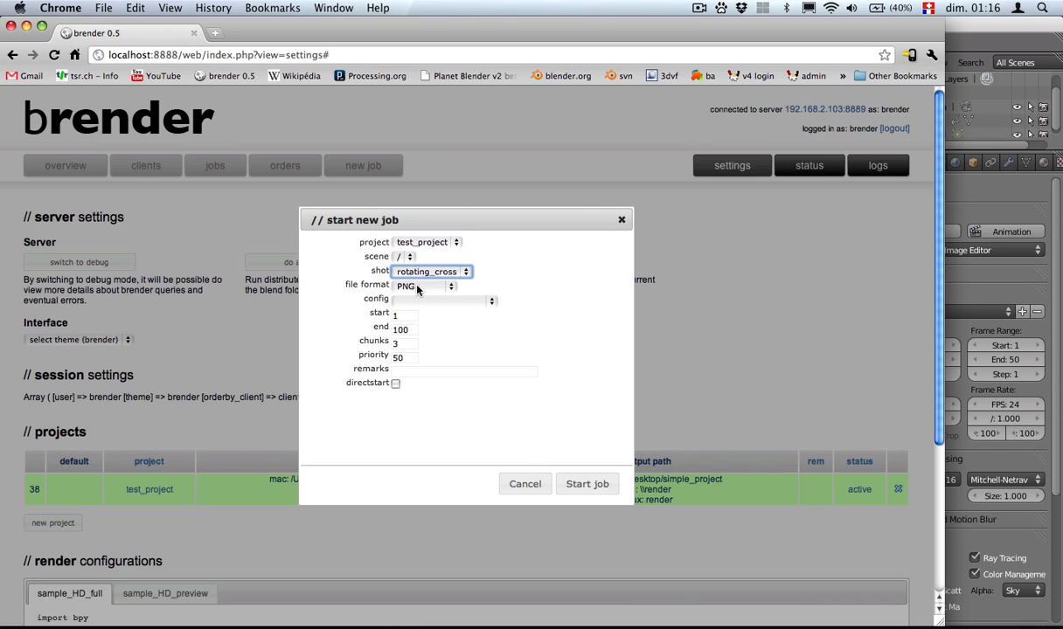
left_click(423, 287)
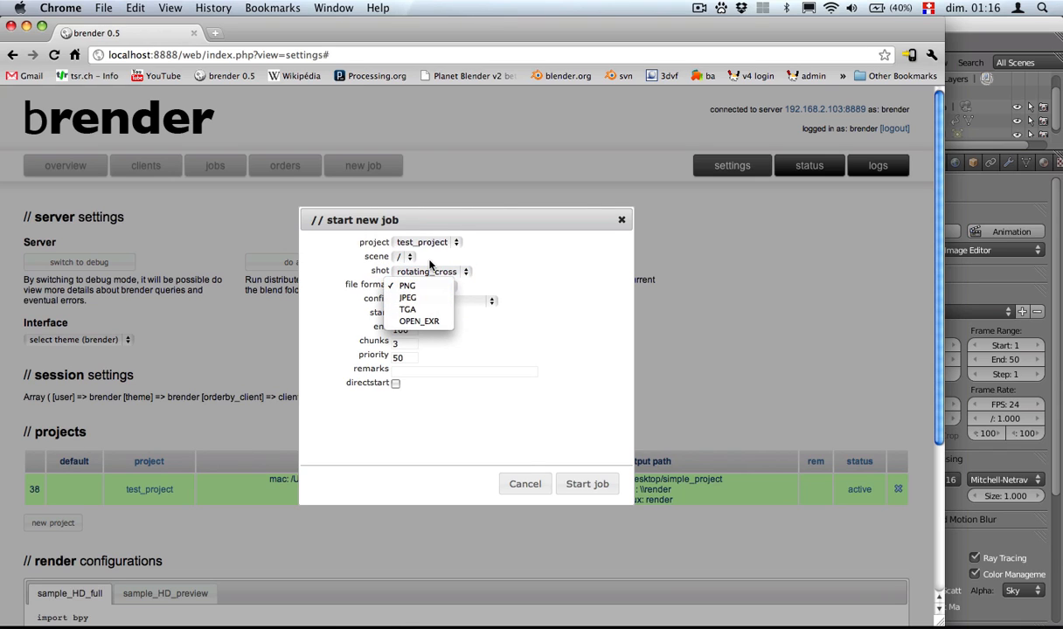
mouse_move(408, 297)
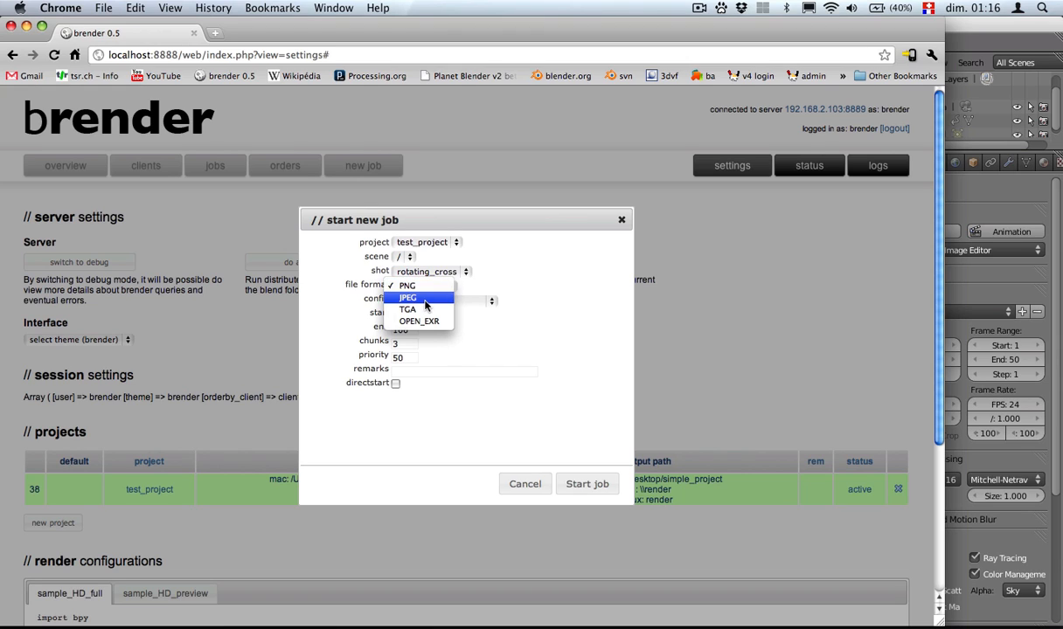
left_click(409, 297)
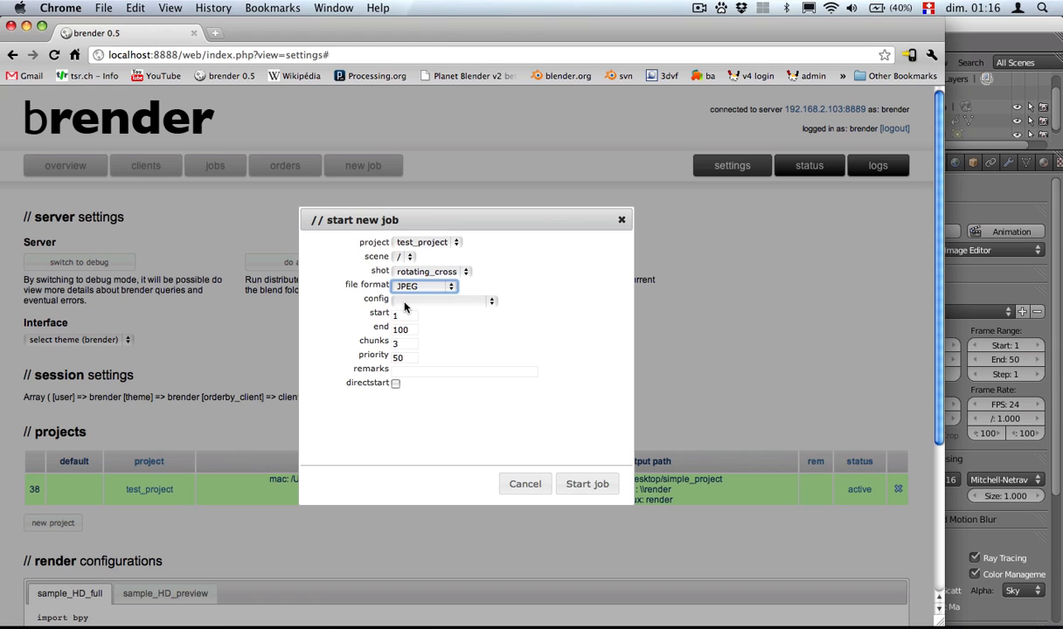
left_click(444, 301)
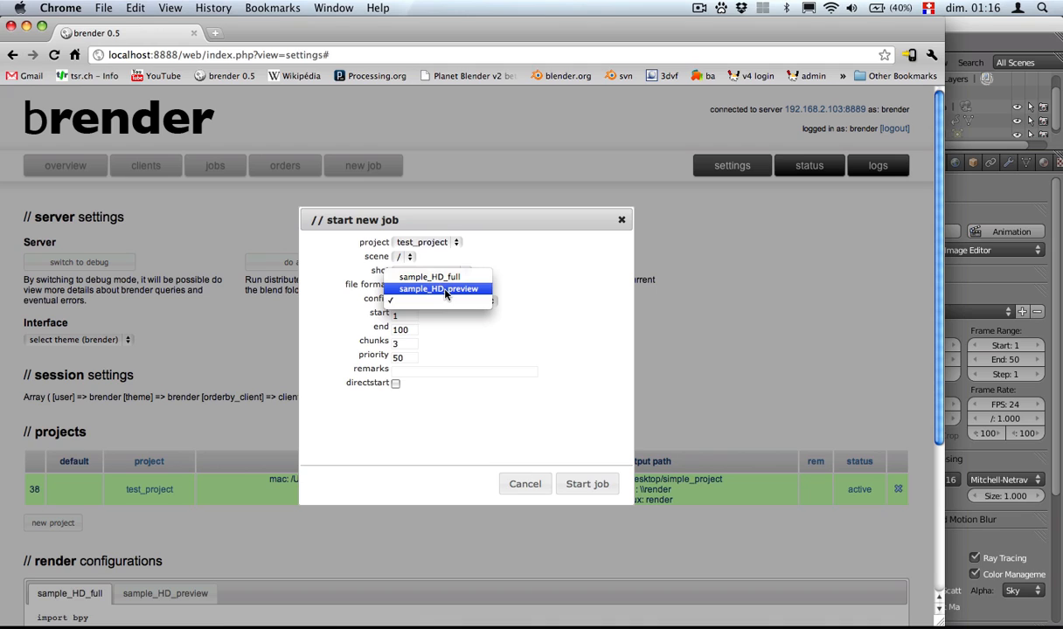
left_click(439, 290)
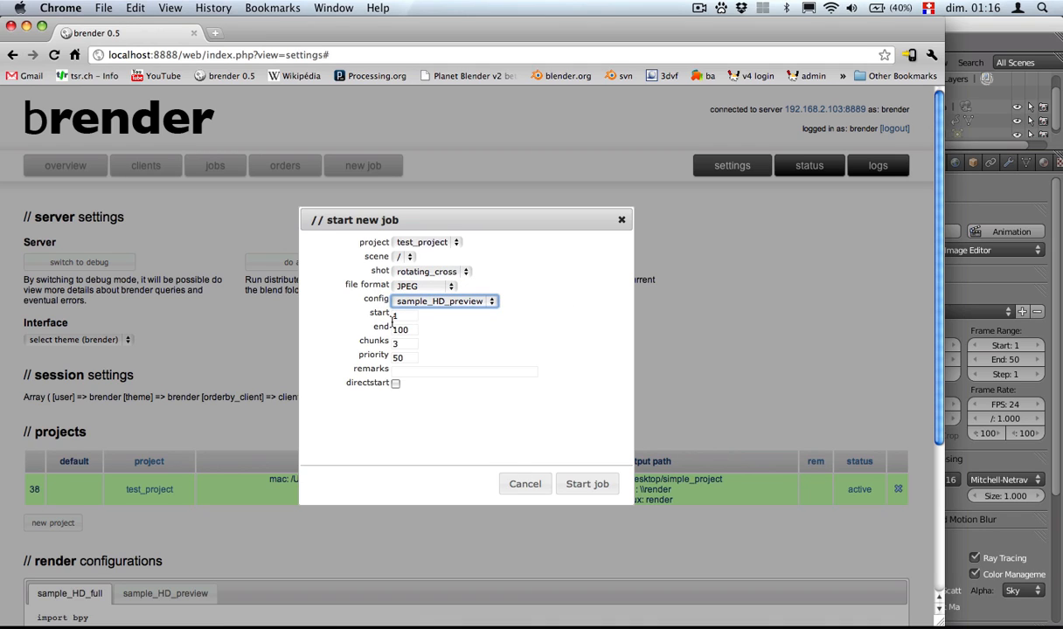
- Set the end frame to 50 and start the render job
left_click(400, 328)
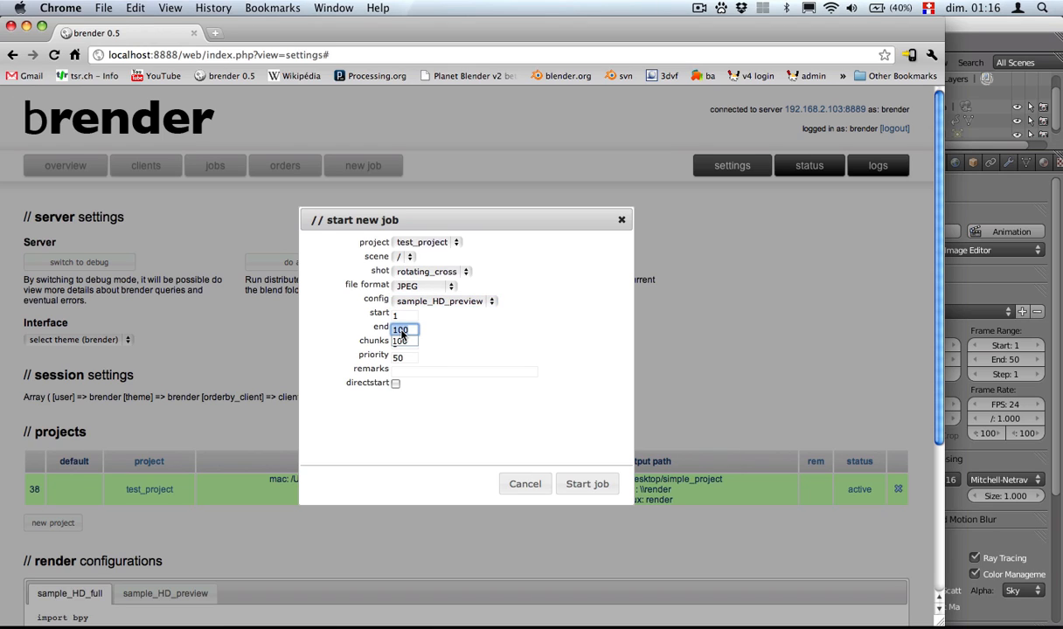
type("50")
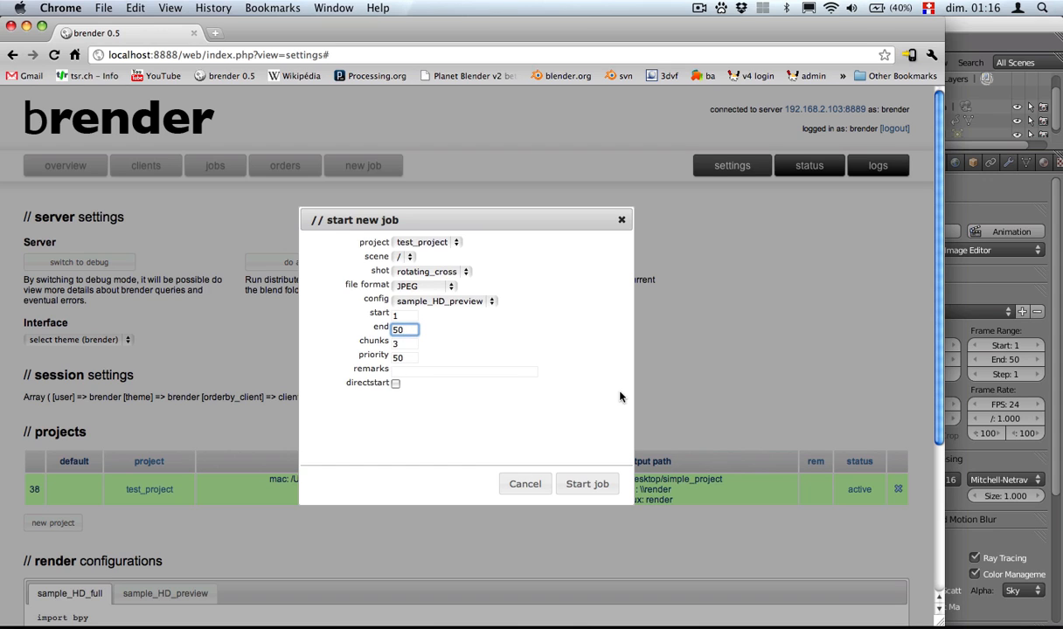
left_click(587, 482)
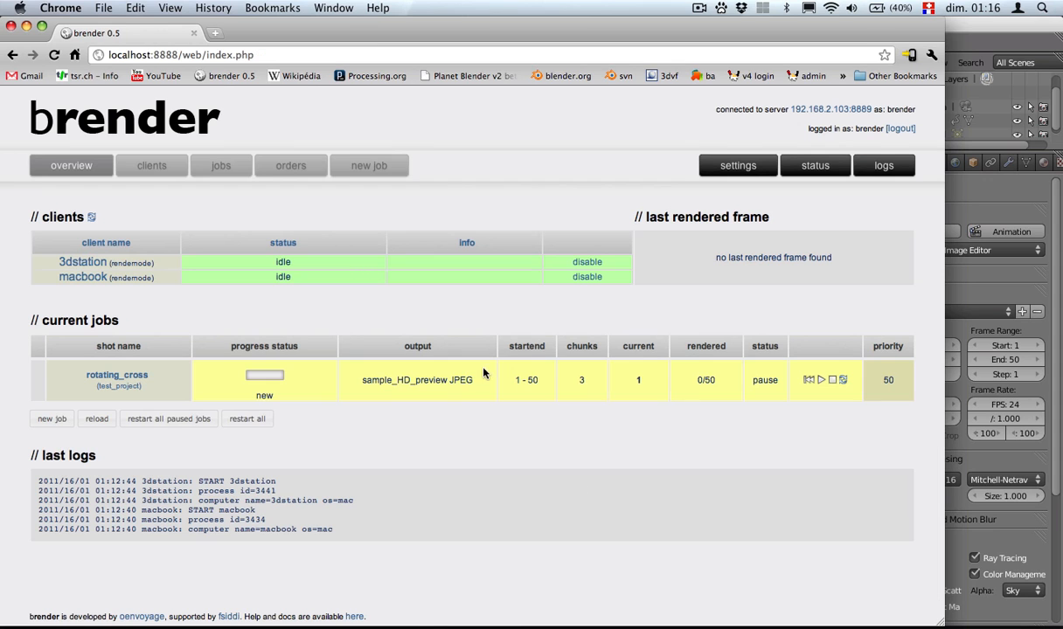
mouse_move(269, 307)
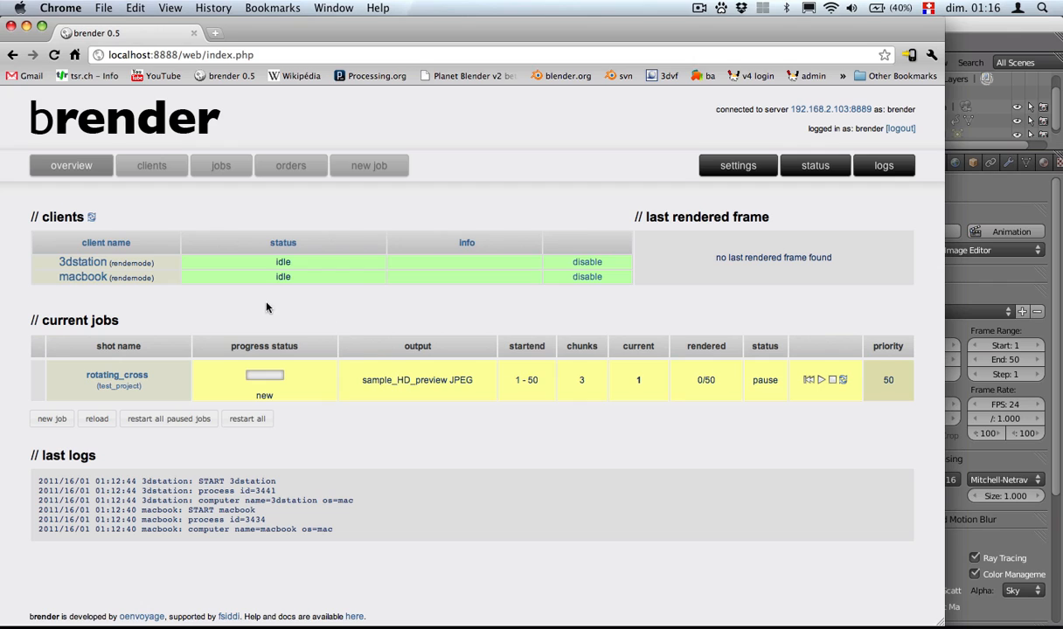
mouse_move(446, 252)
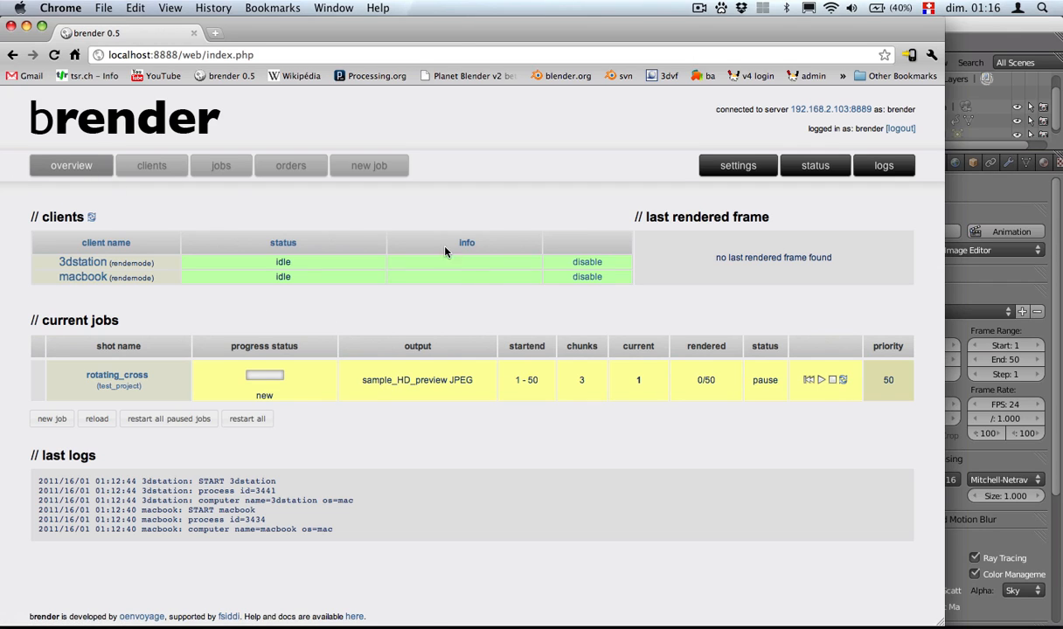
mouse_move(416, 307)
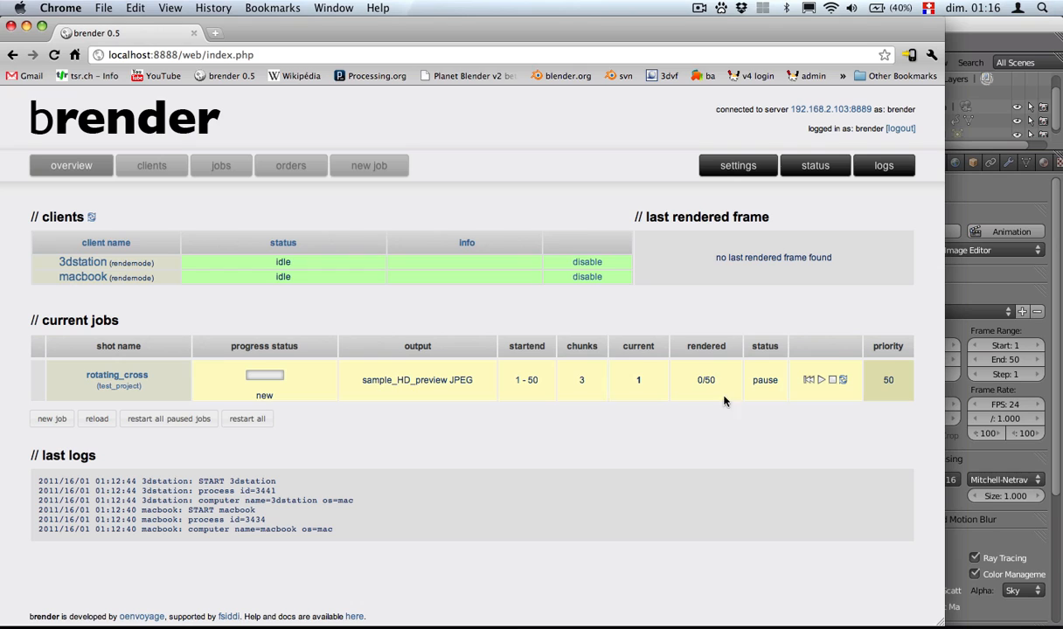
mouse_move(748, 383)
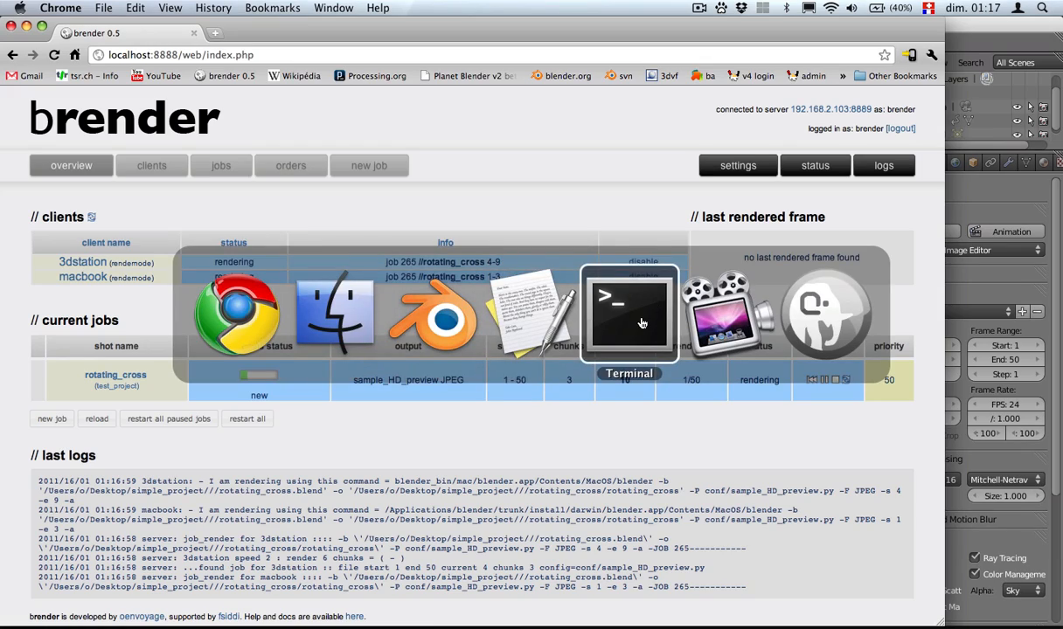
- Bring Terminal forward to watch the clients' render logs beside Chrome
left_click(629, 311)
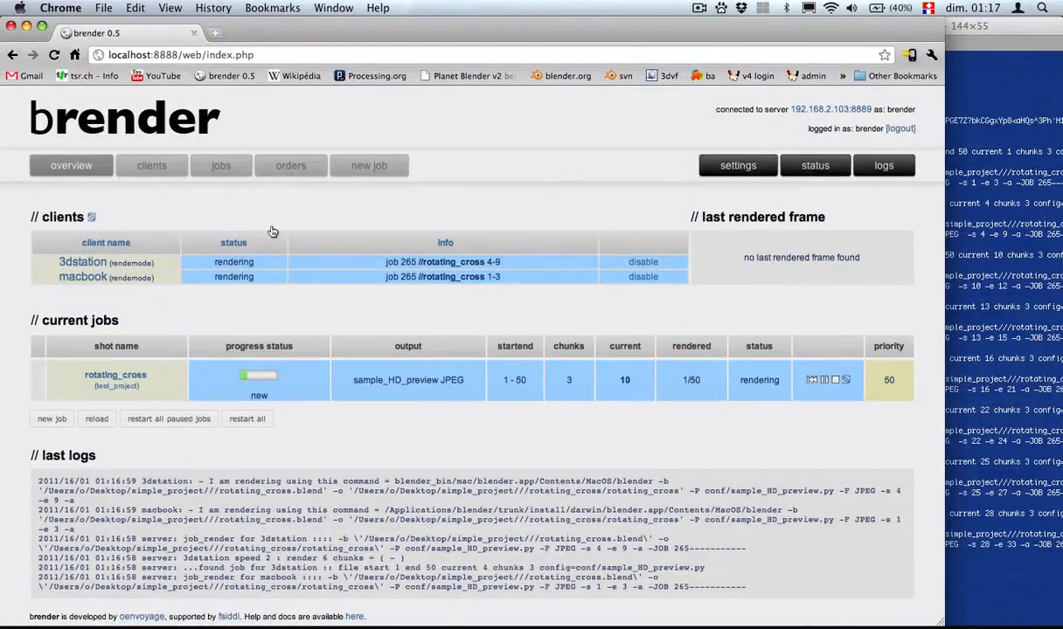
- Return to brender and view the rotating_cross job's rendered frame thumbnails
left_click(70, 164)
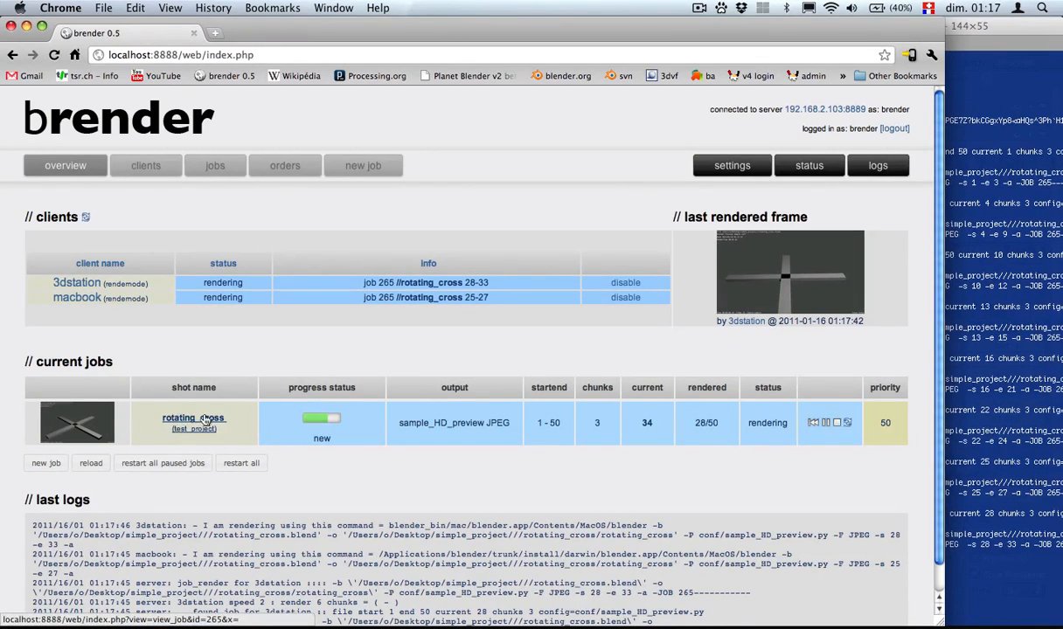
left_click(192, 417)
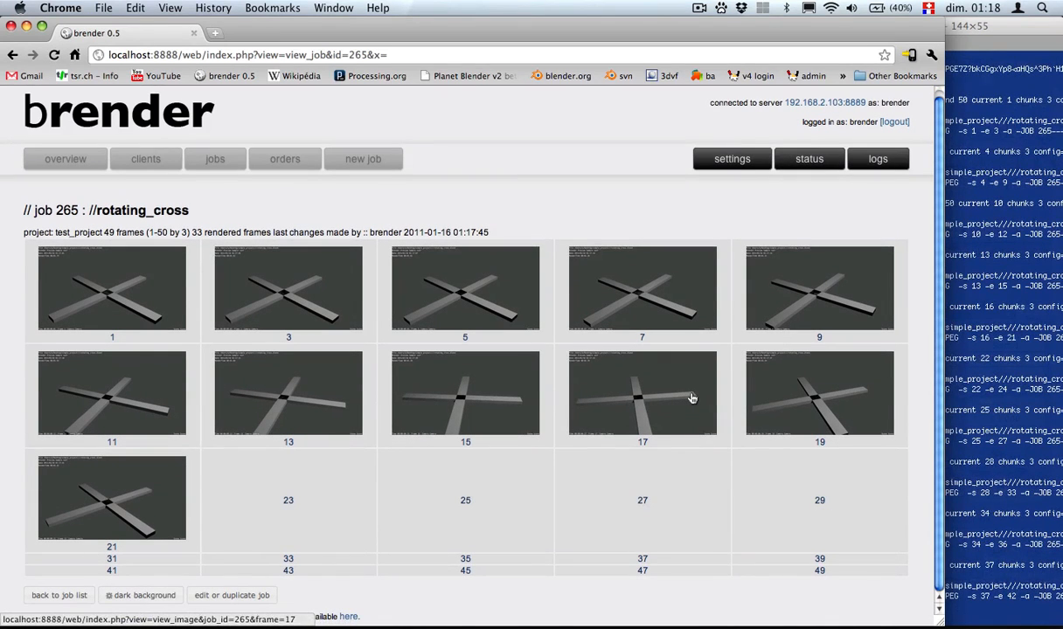
mouse_move(808, 288)
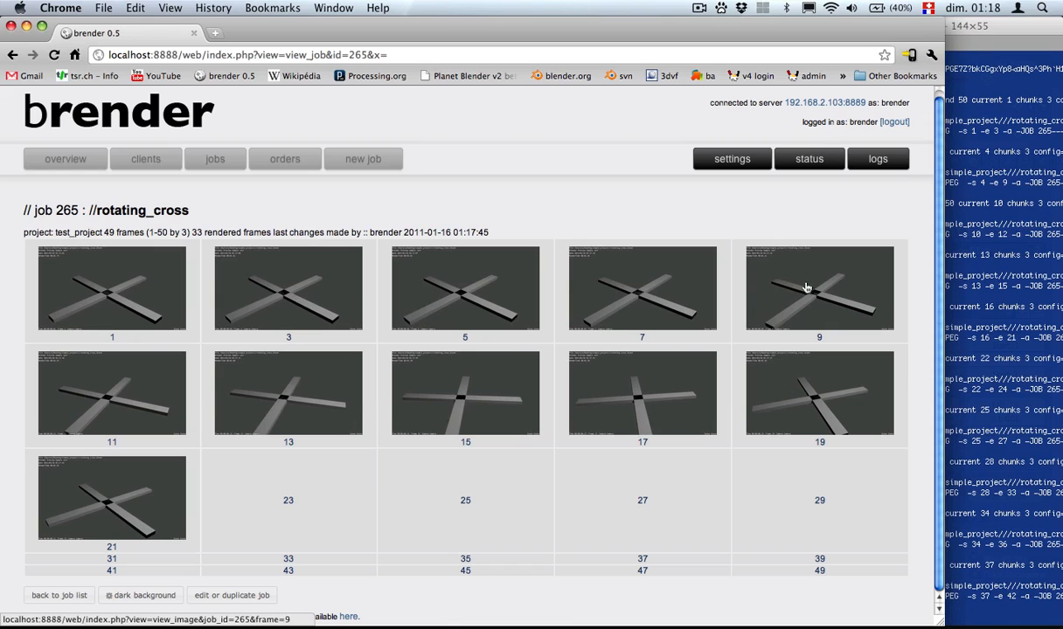
mouse_move(794, 392)
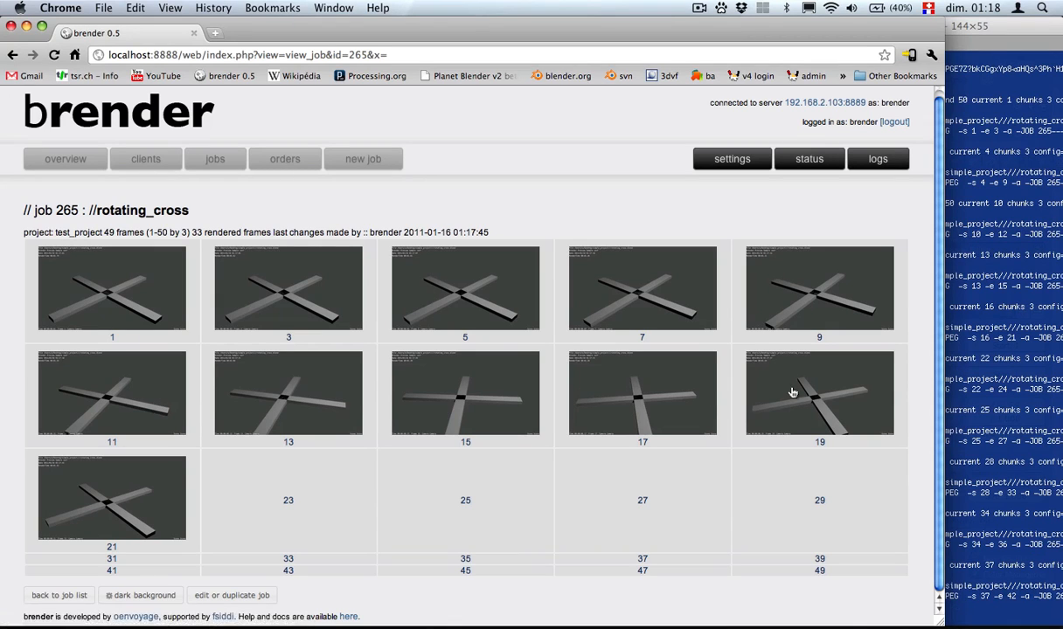
left_click(818, 392)
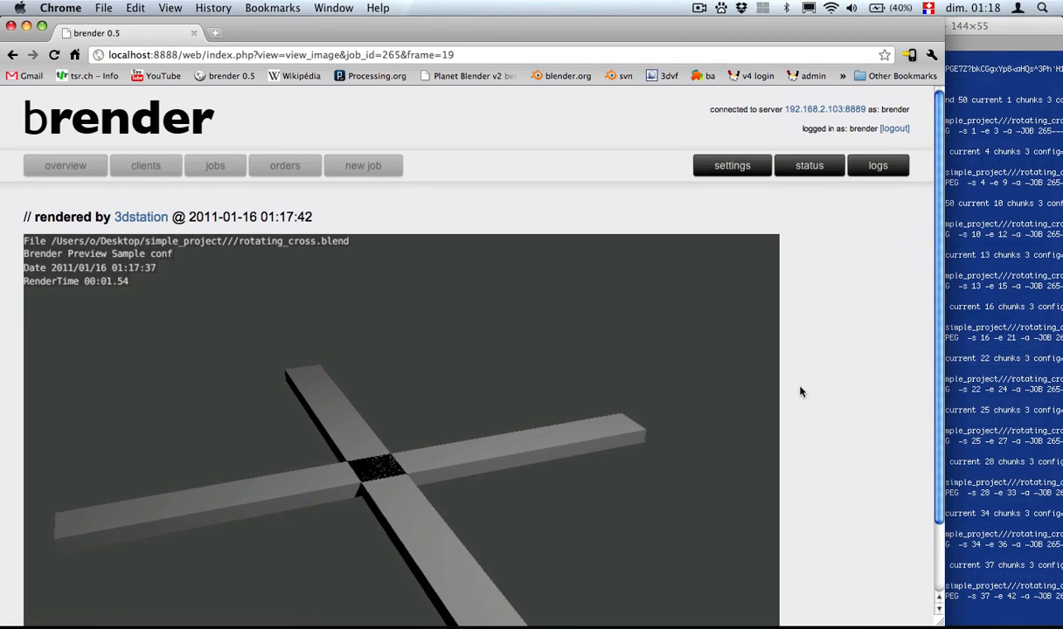
scroll("down", 3)
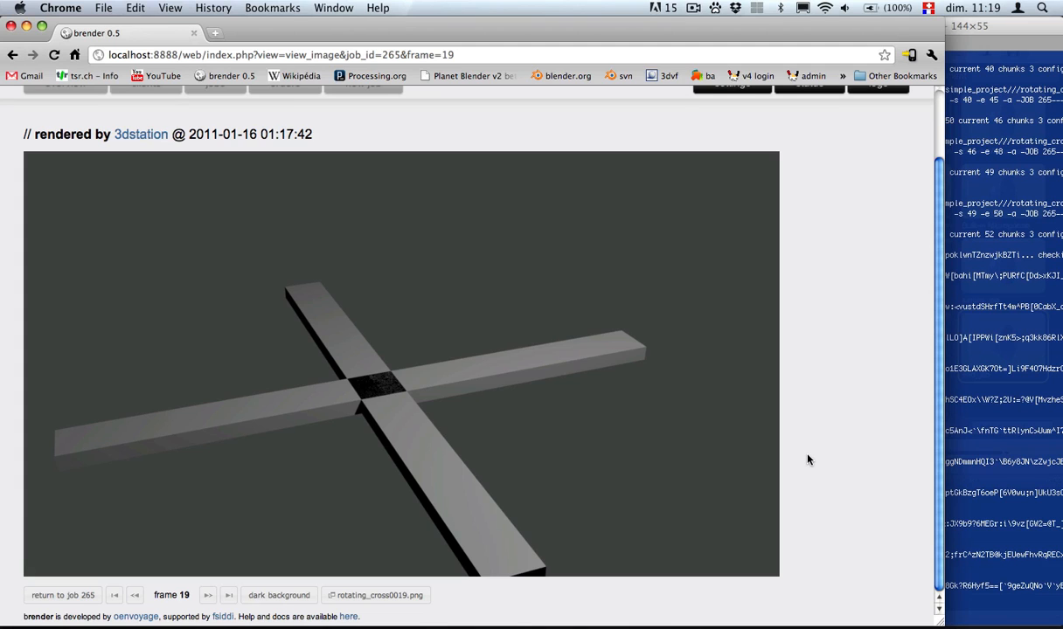
left_click(63, 594)
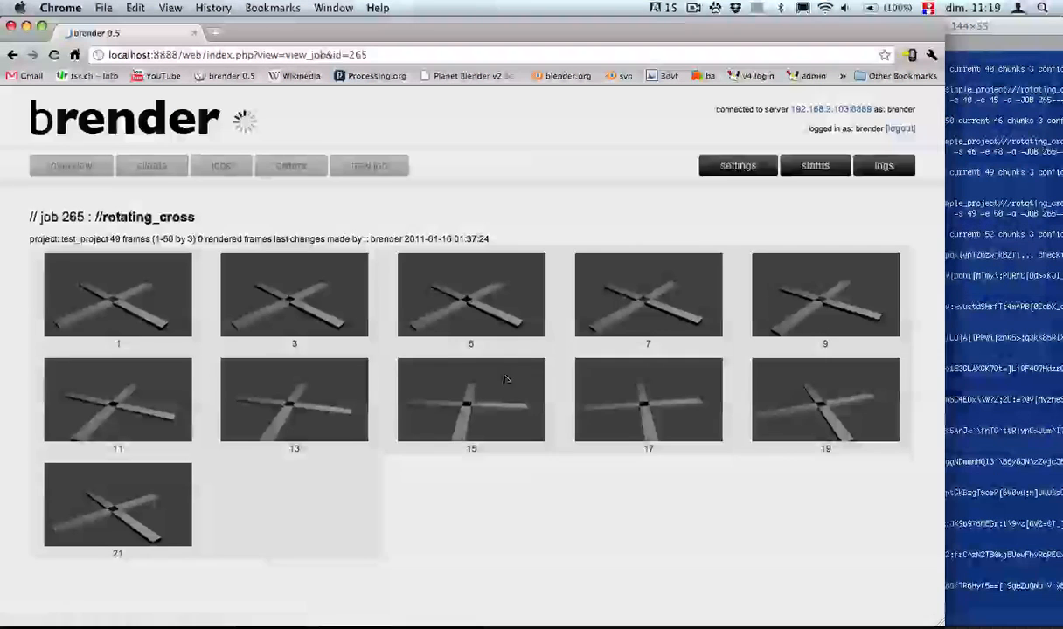
scroll("down", 3)
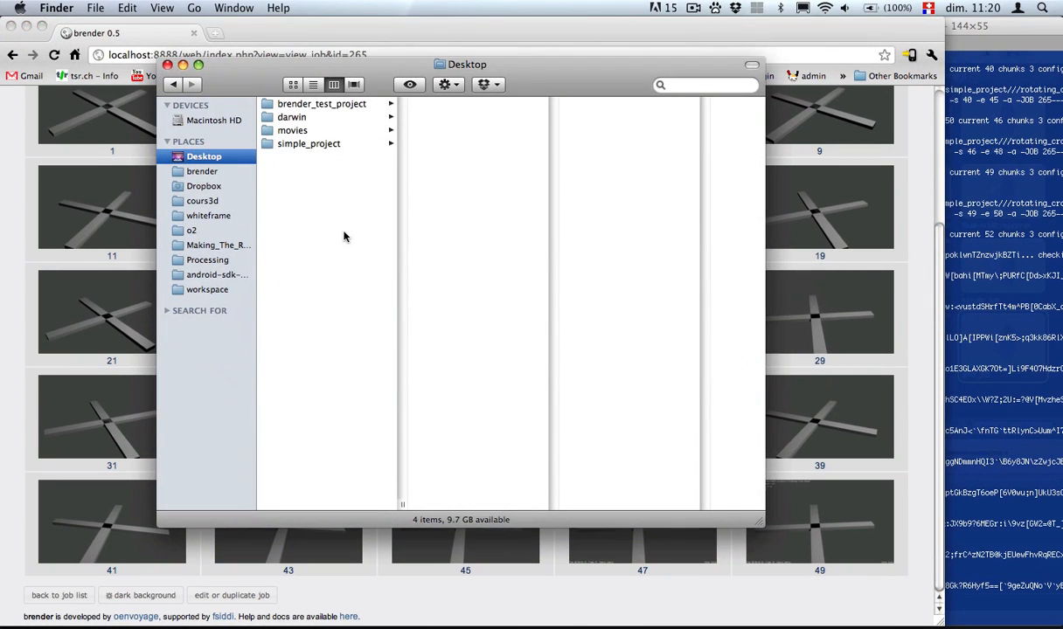
- Show the simple_project folder contents with the rotating_cross output folder and blend files
left_click(308, 144)
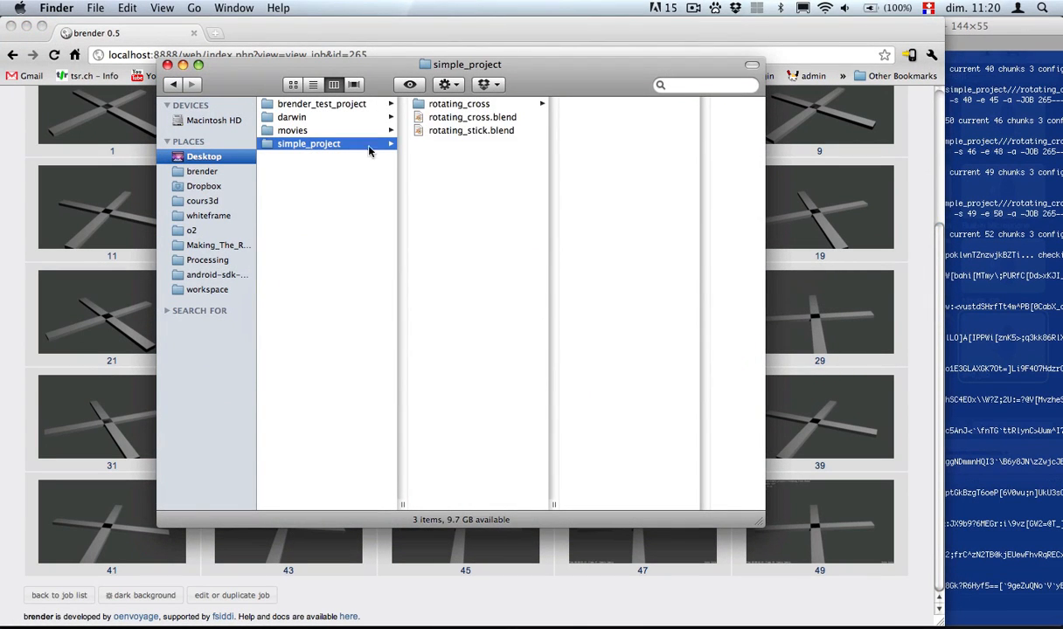